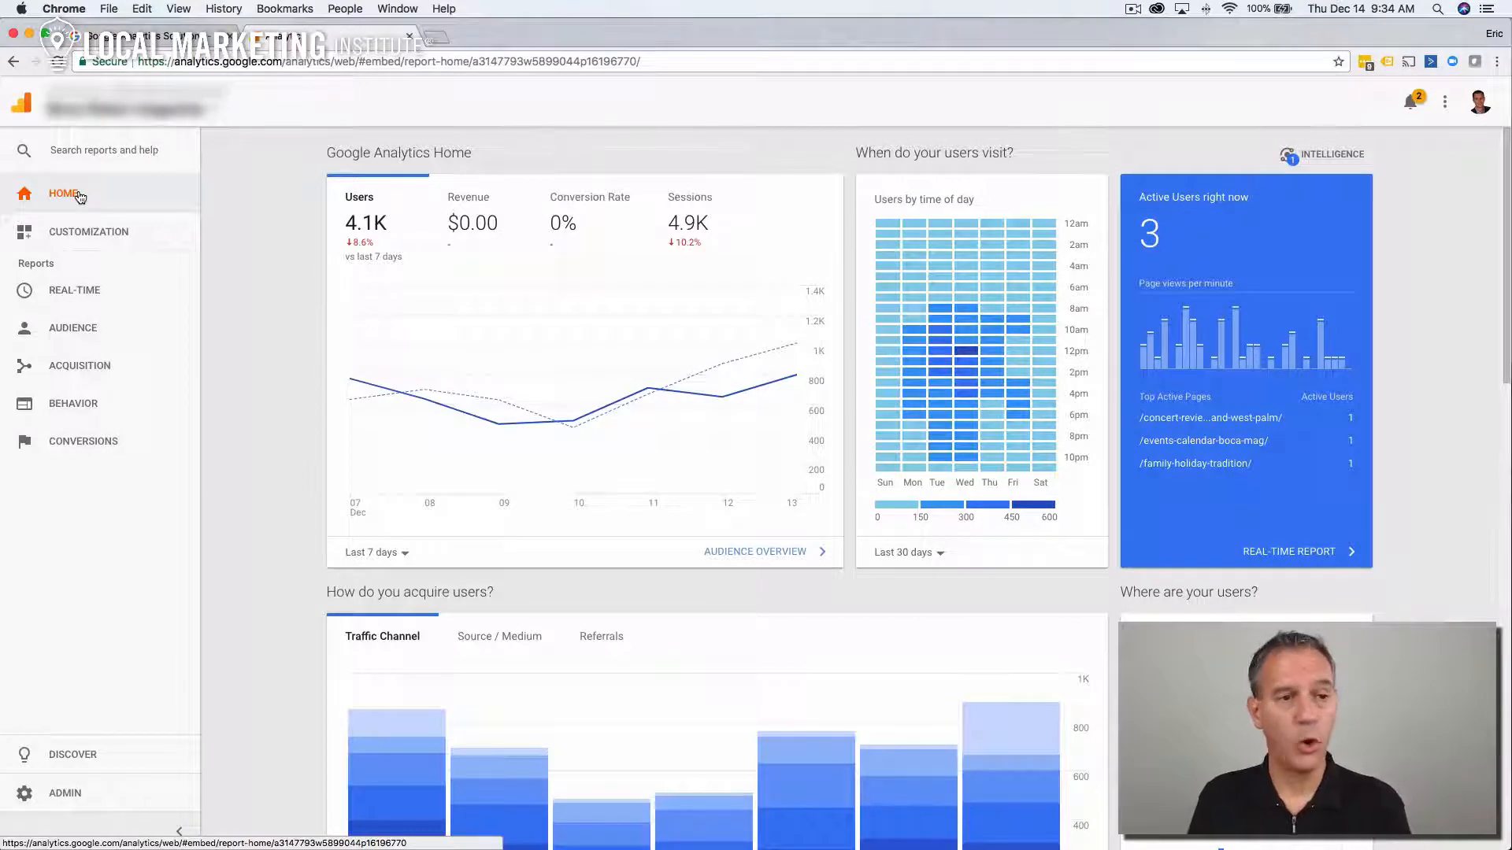
Show the Audience Overview report for Dec 7–13, 2017
left_click(72, 327)
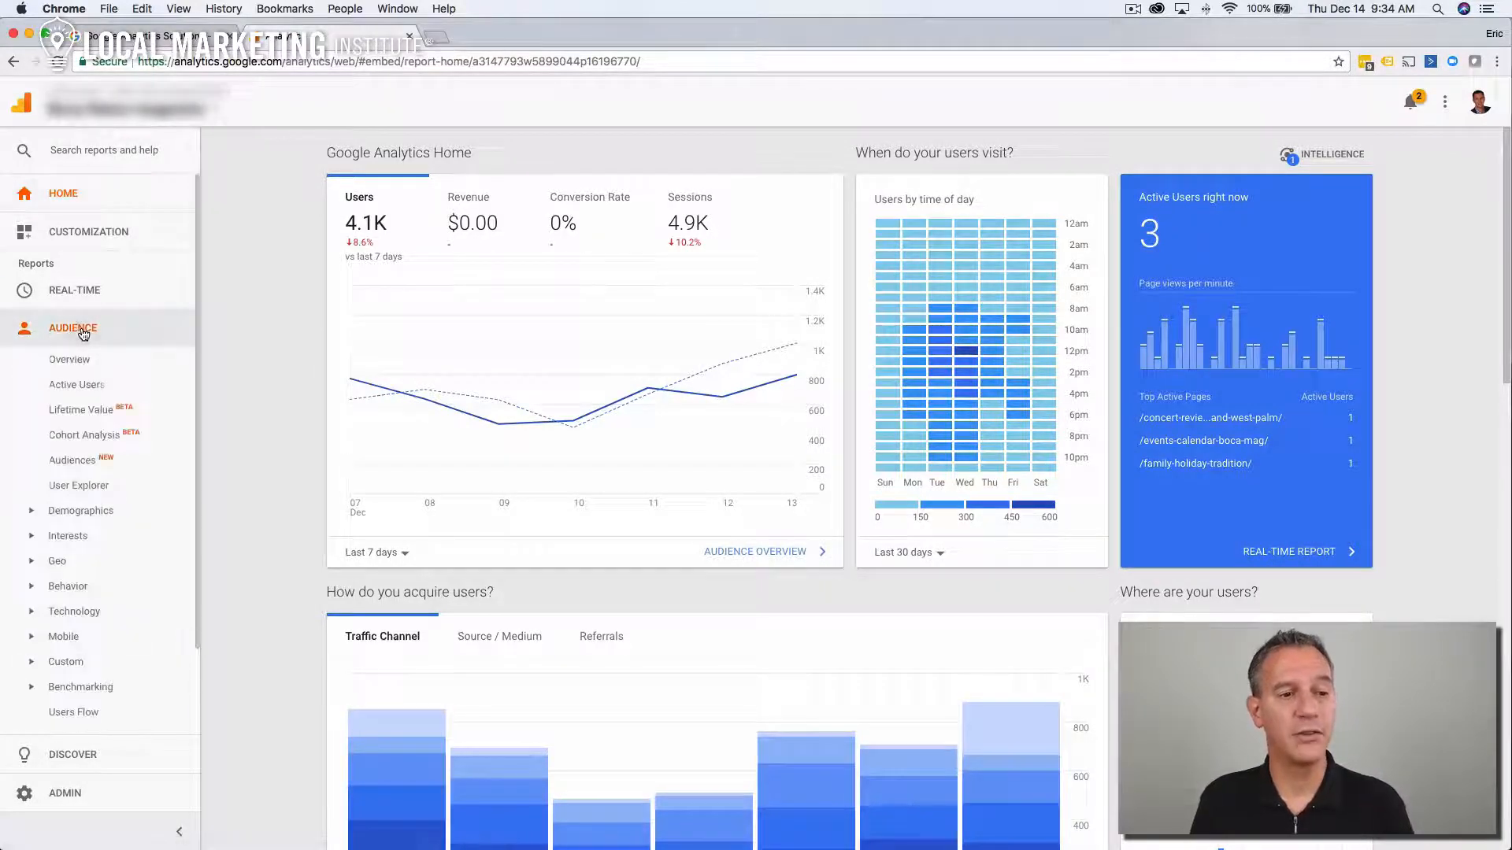
left_click(70, 359)
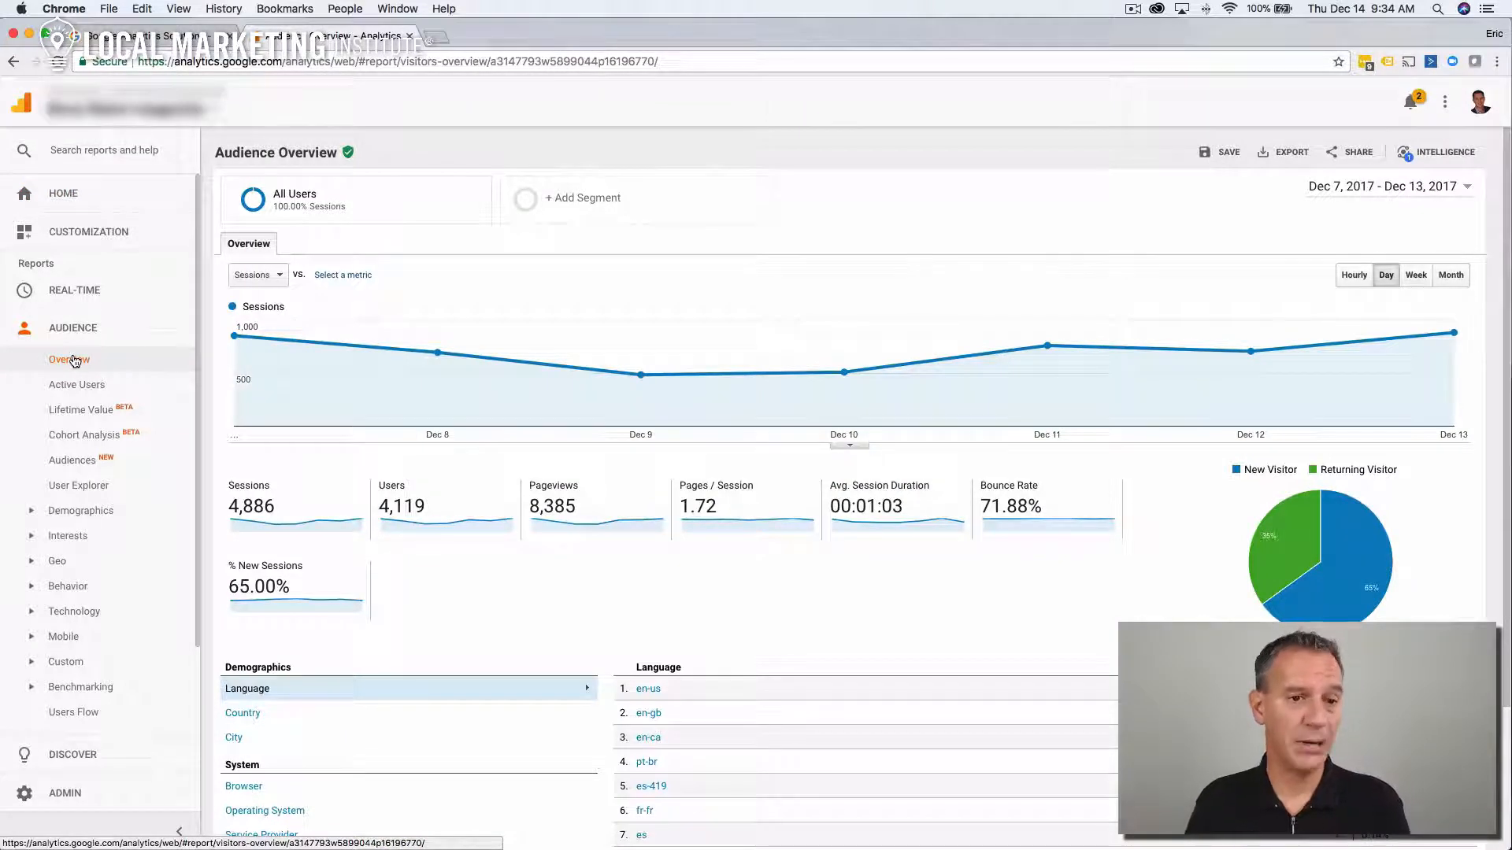
mouse_move(364, 207)
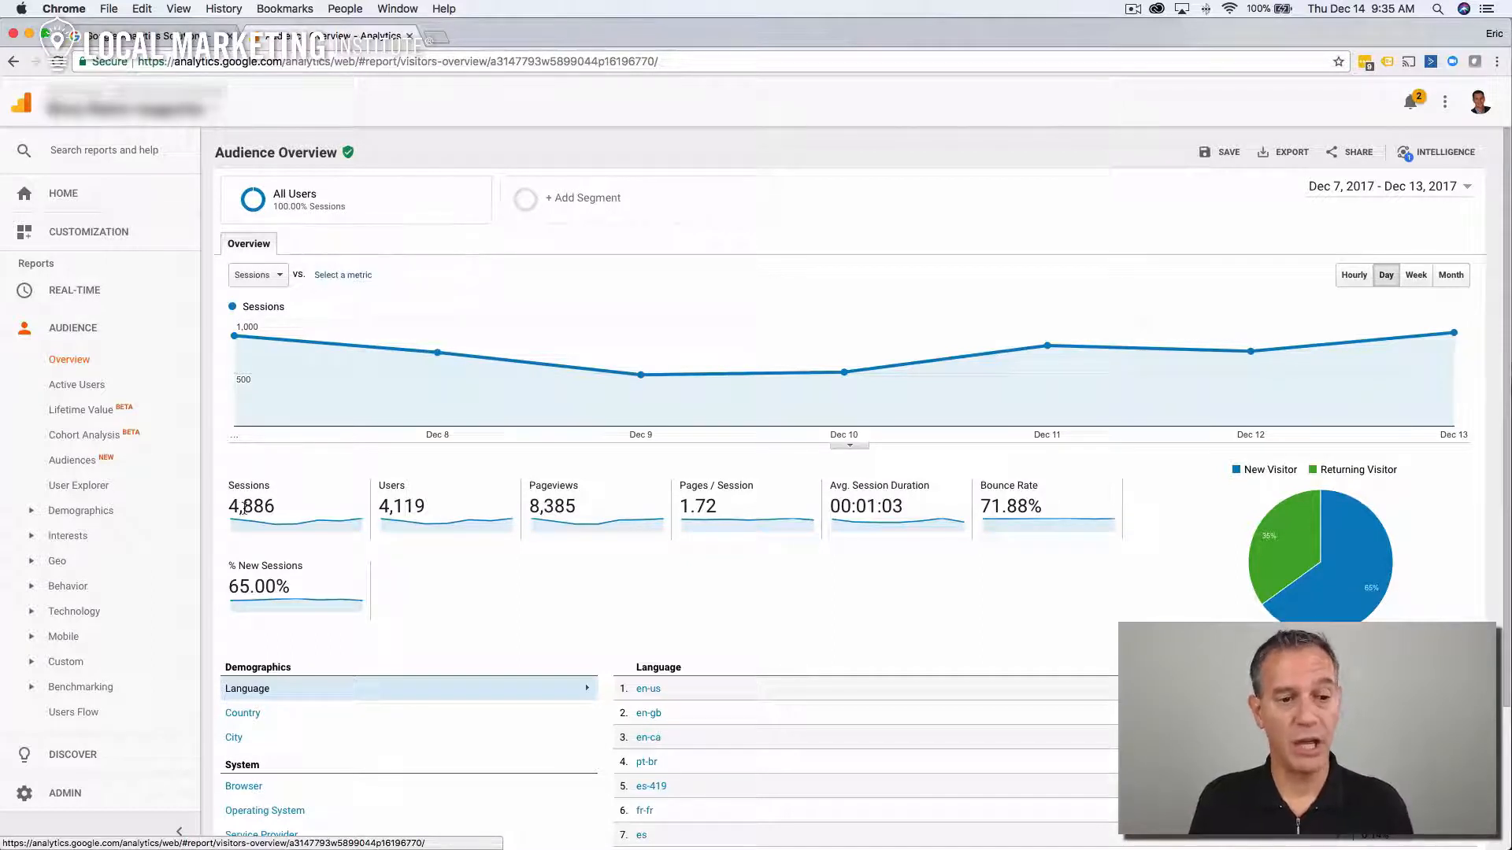
mouse_move(234, 336)
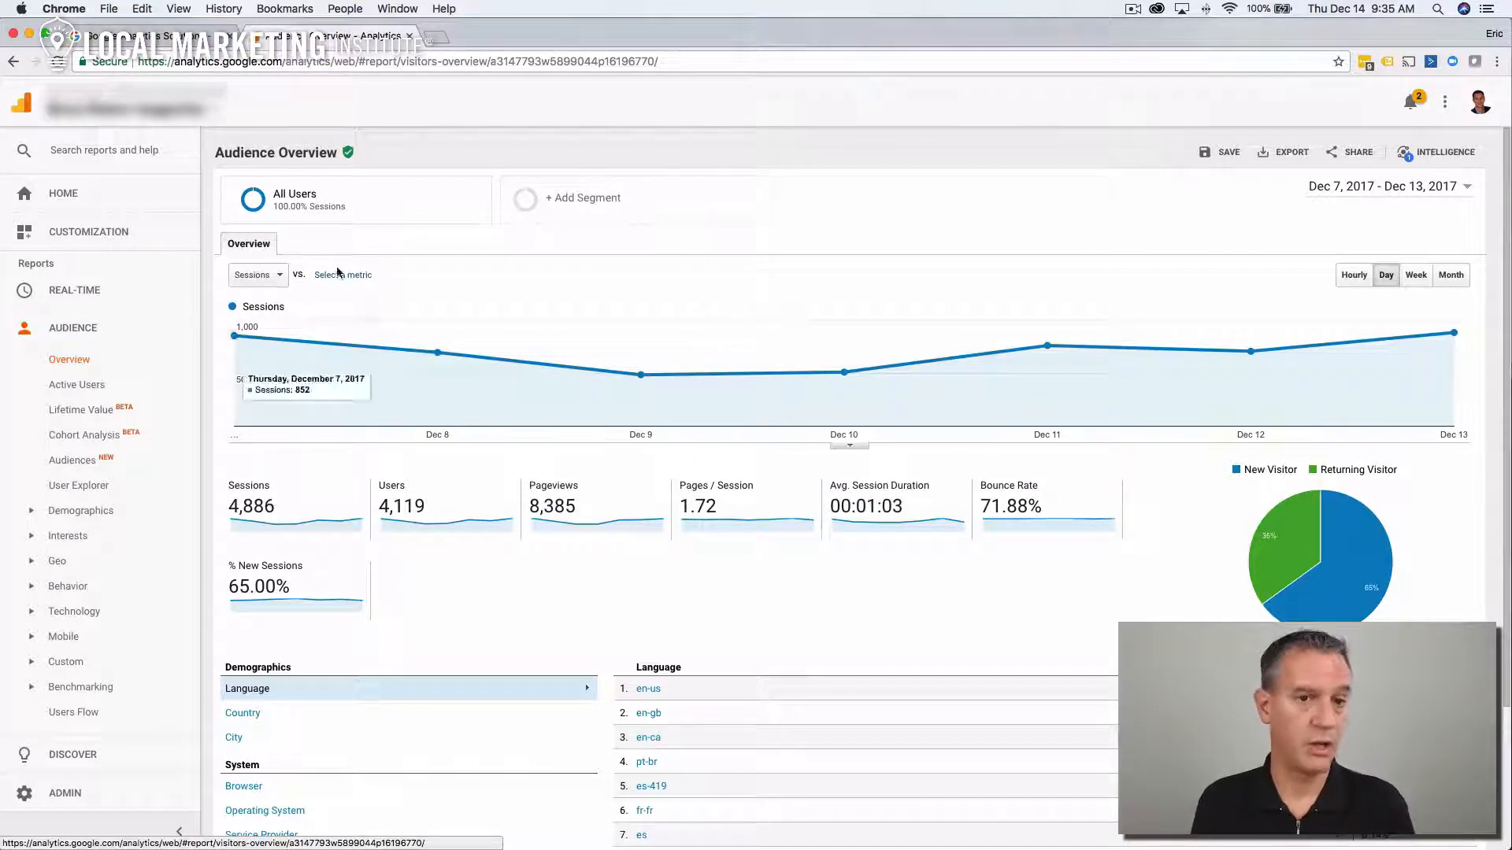
mouse_move(348, 199)
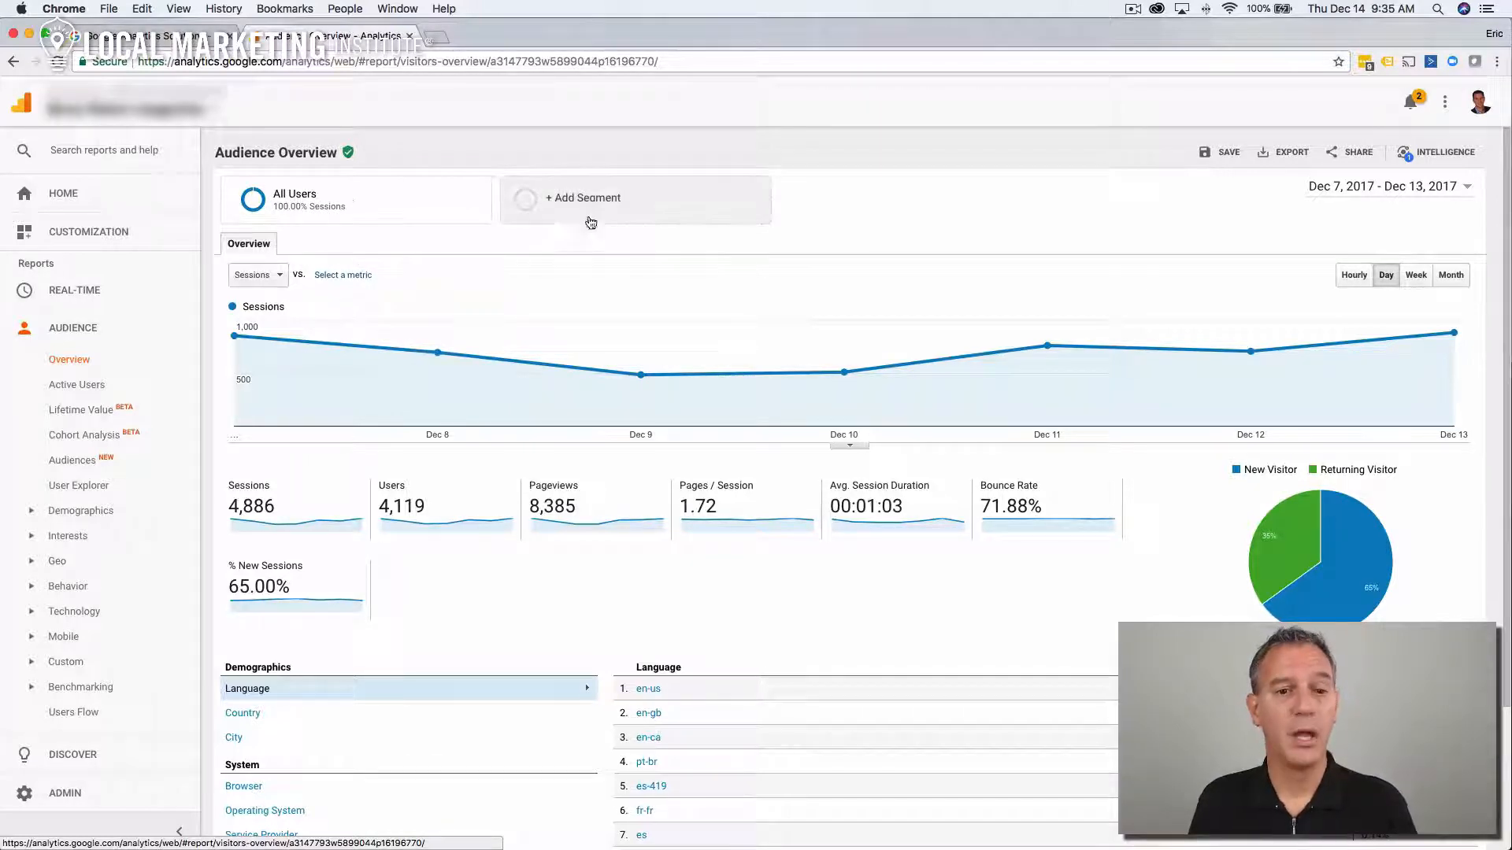
Open a blank new segment in the segment editor from the segment list
left_click(591, 201)
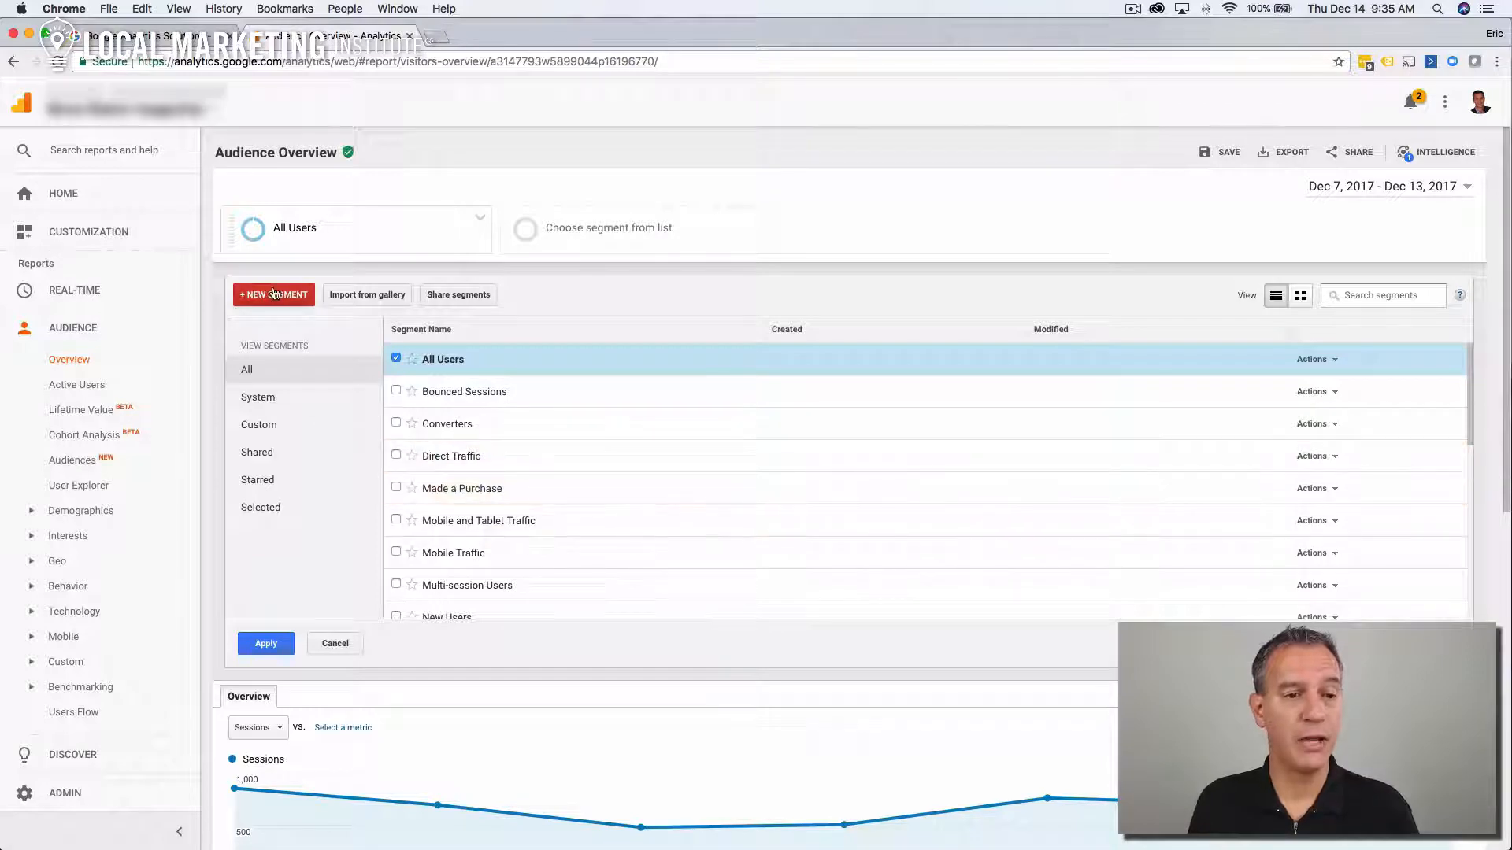
left_click(273, 294)
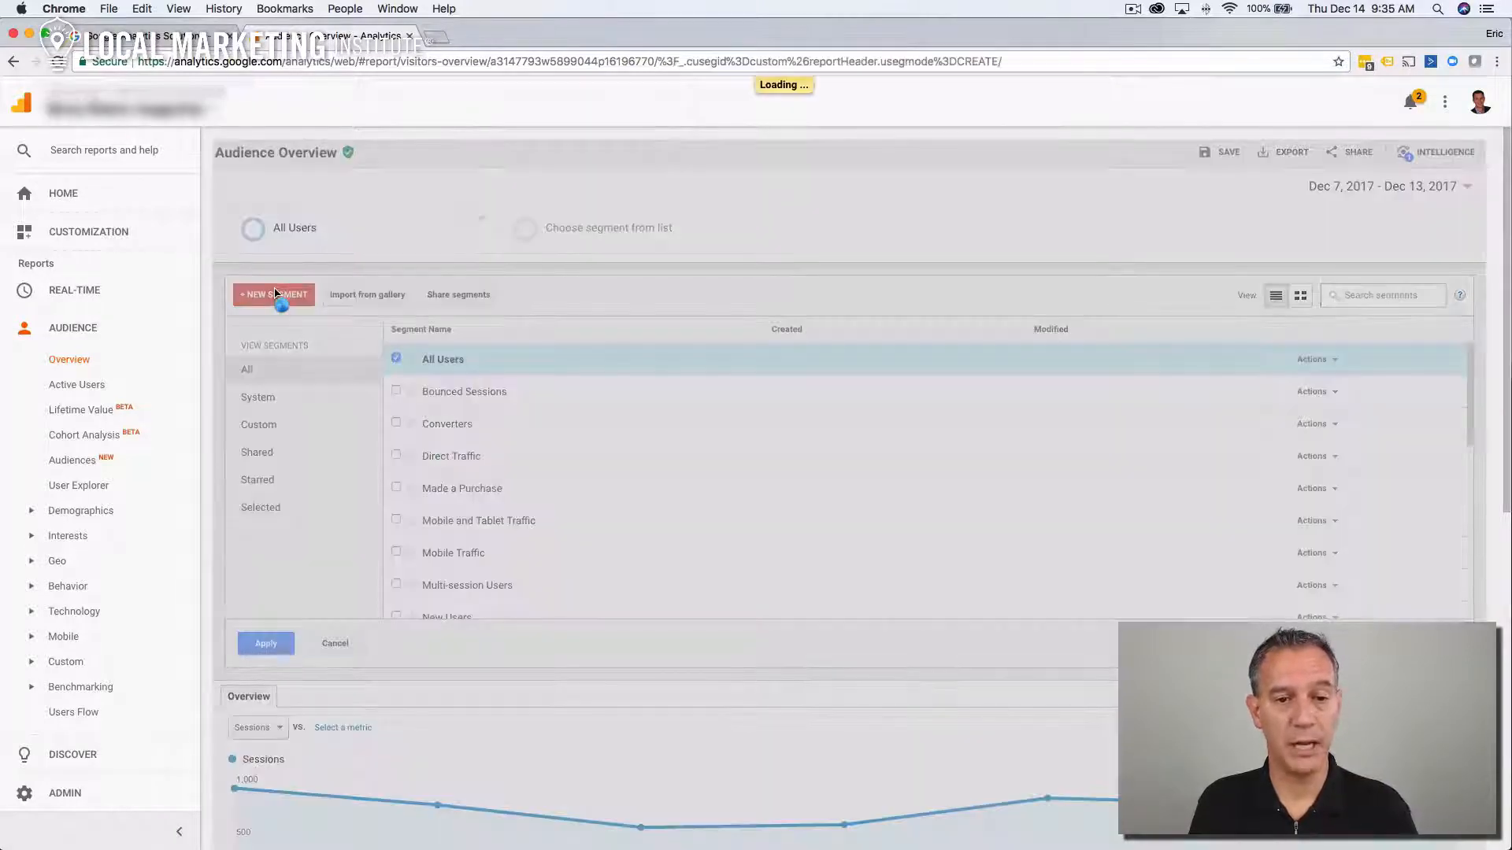
left_click(273, 294)
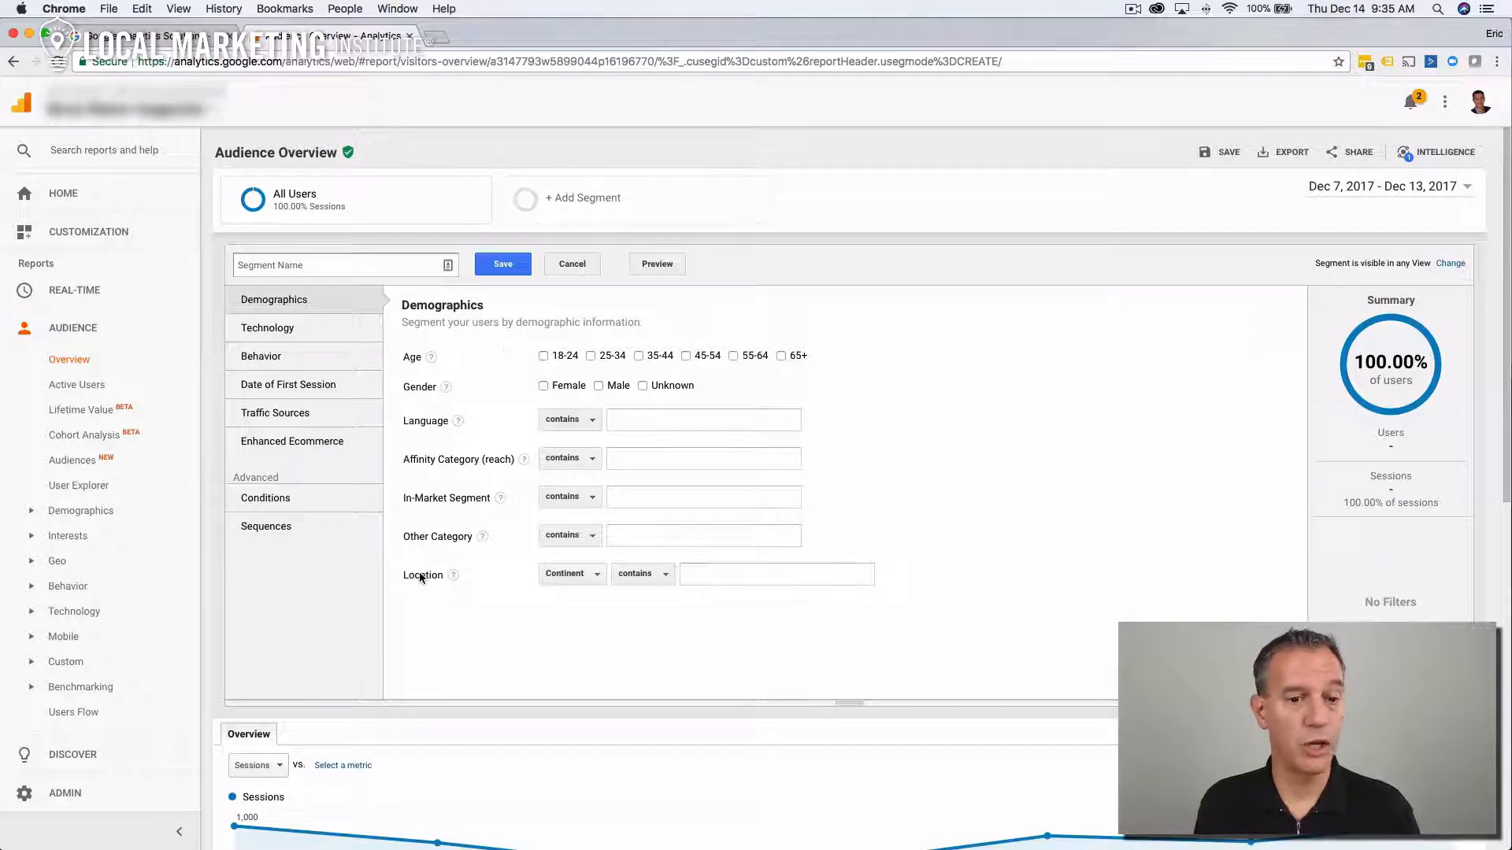
Set the Demographics location filter to Region containing Florida
left_click(572, 574)
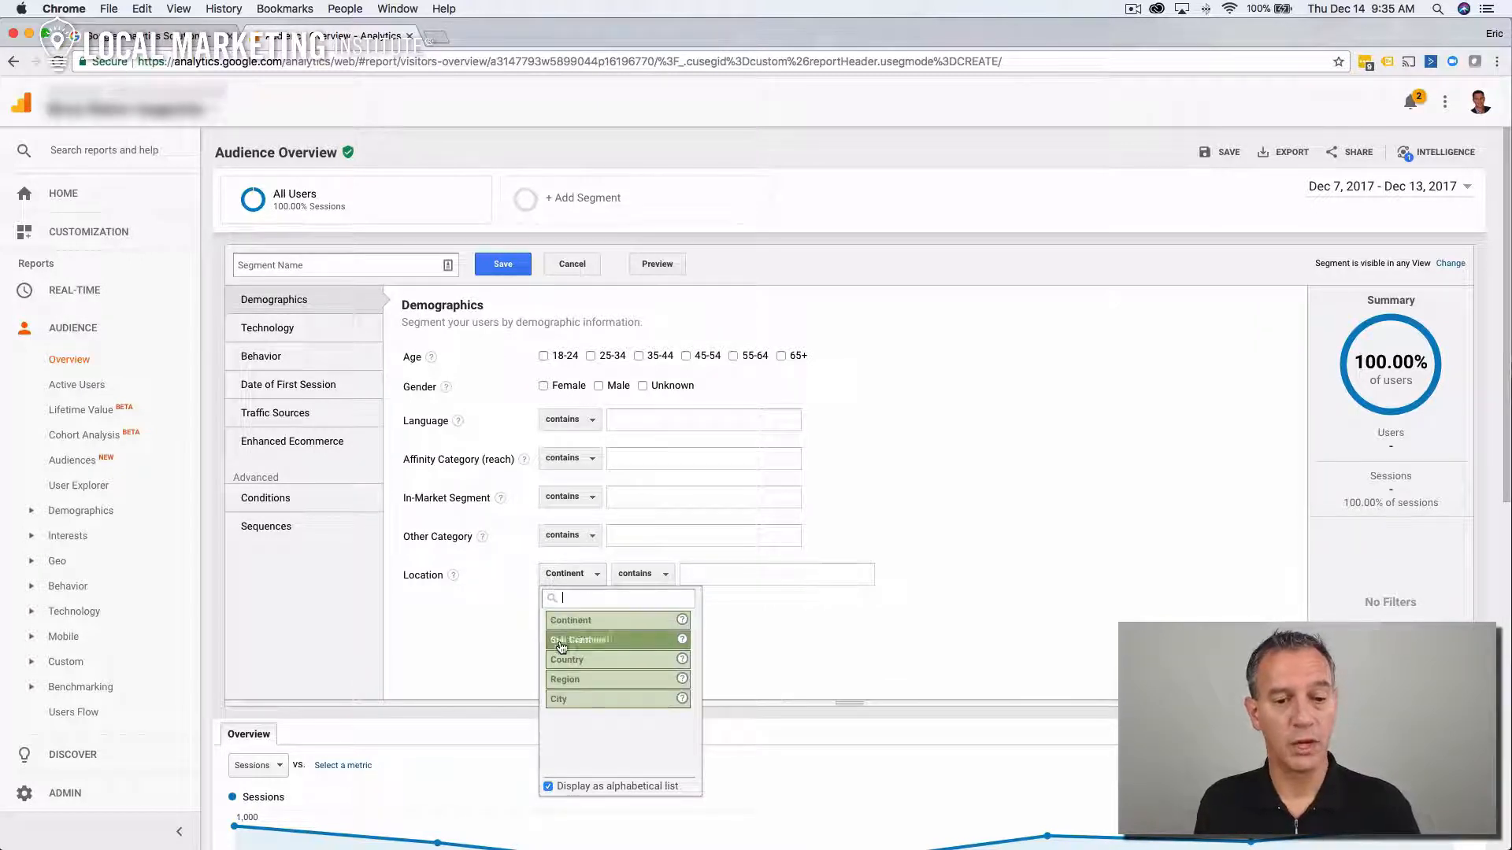
left_click(565, 679)
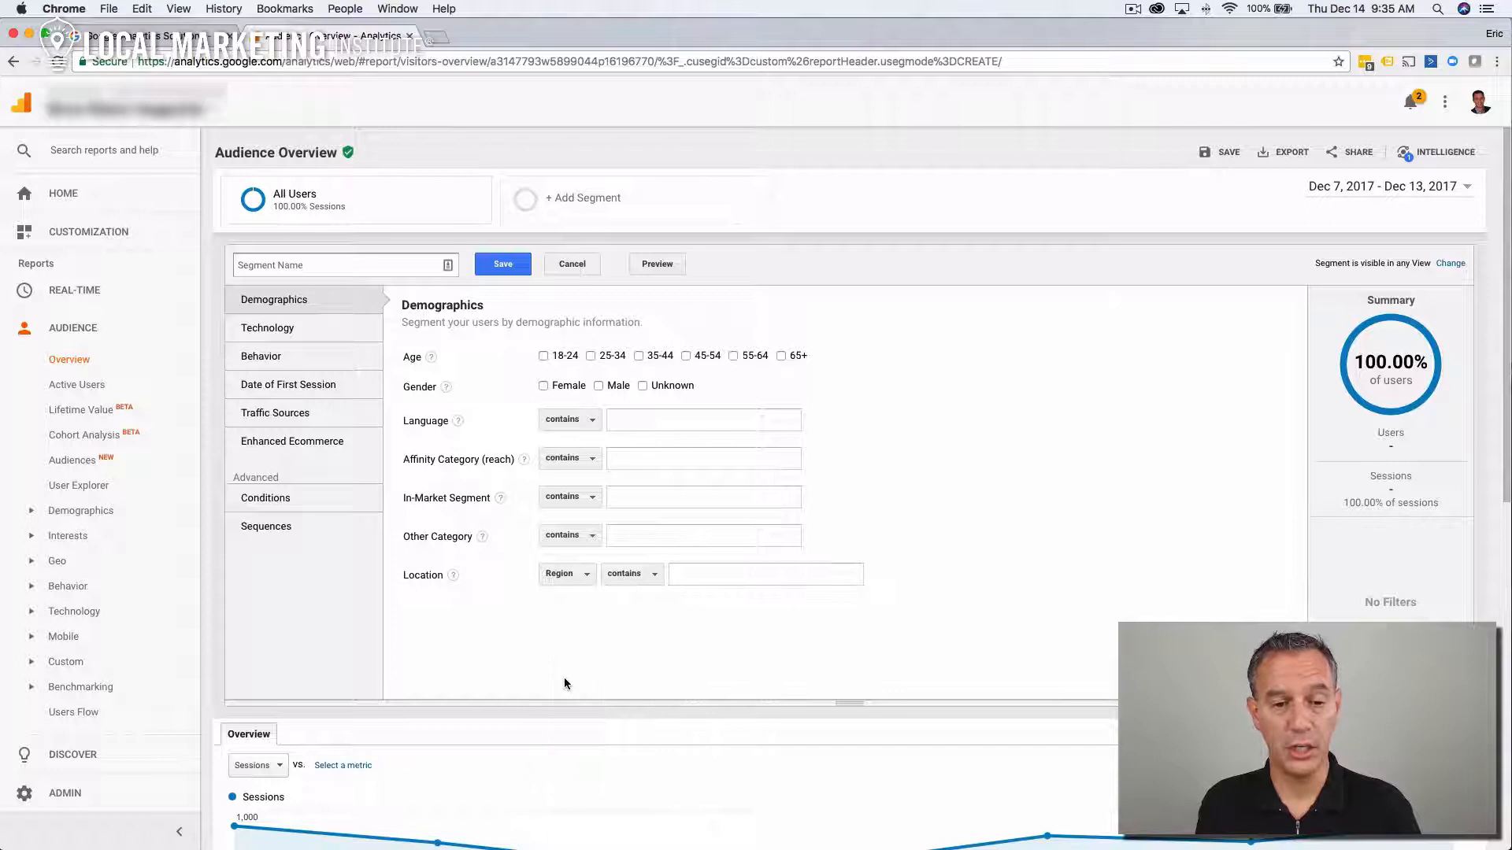
type("f")
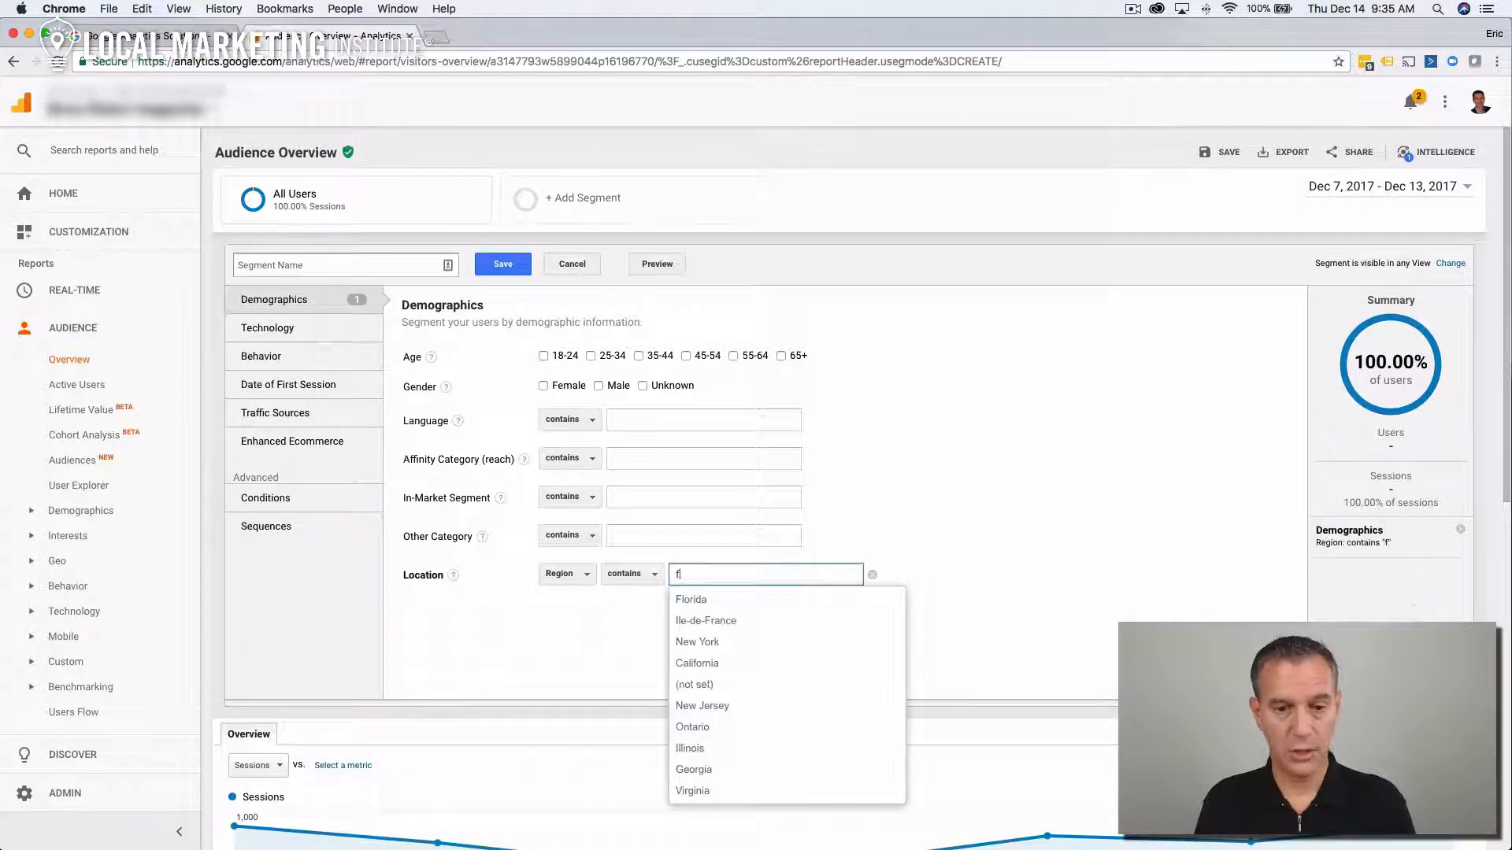
left_click(691, 599)
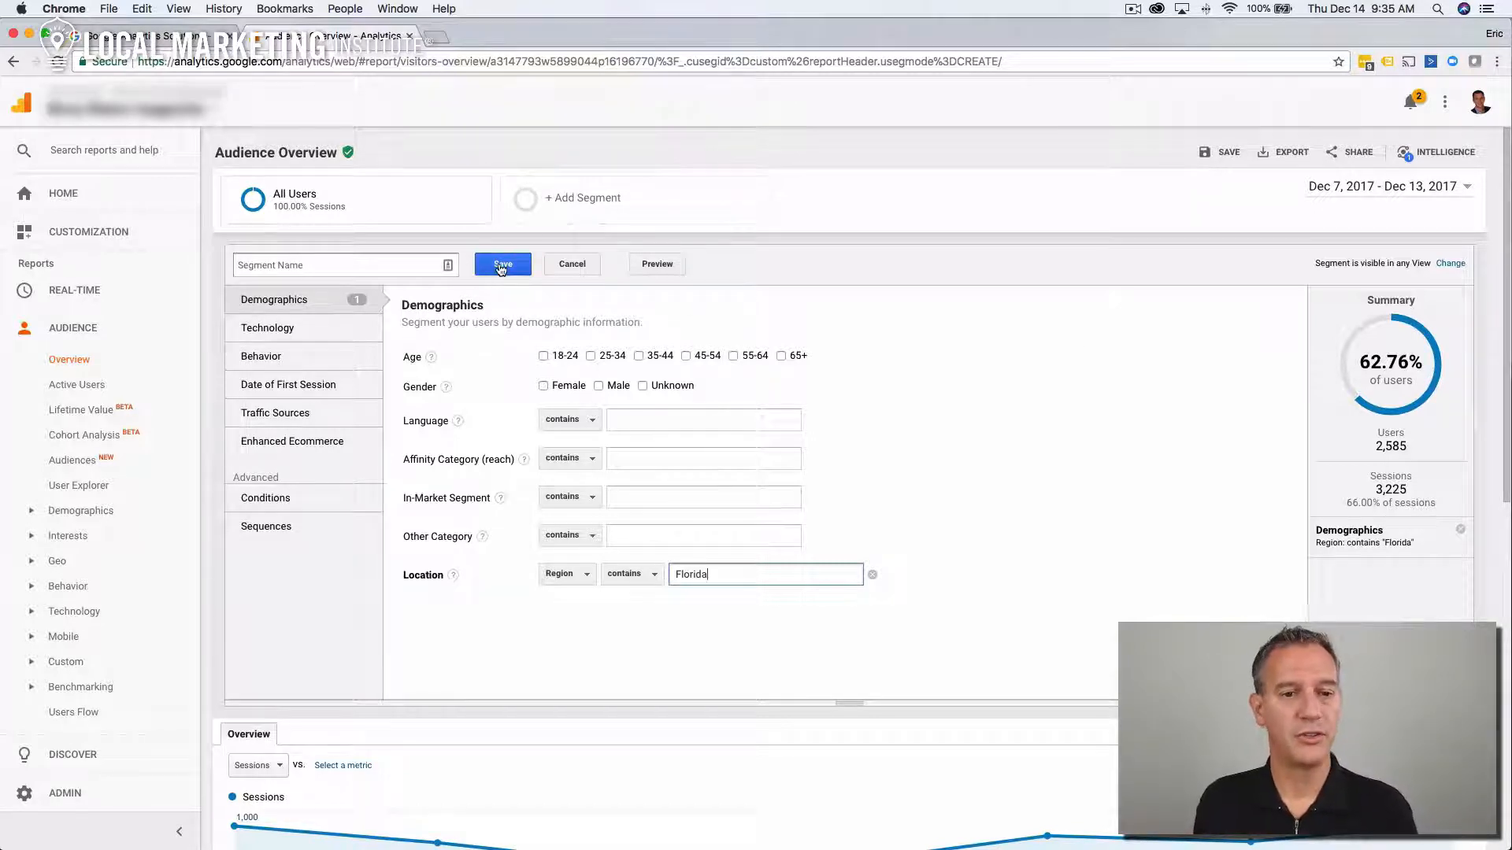
Name the segment 'Florida' and save it
left_click(502, 264)
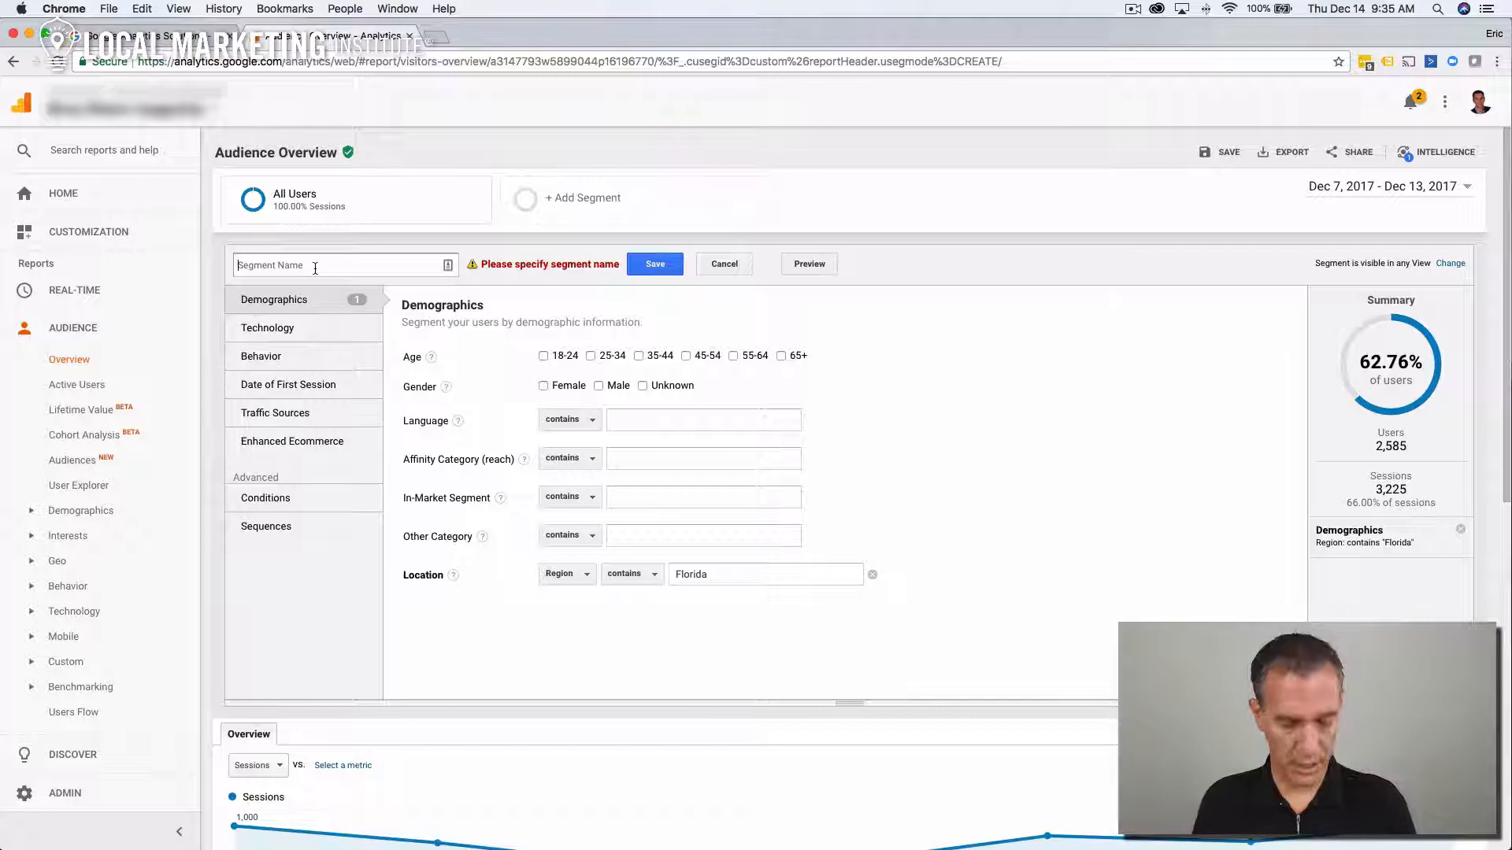
type("Florida")
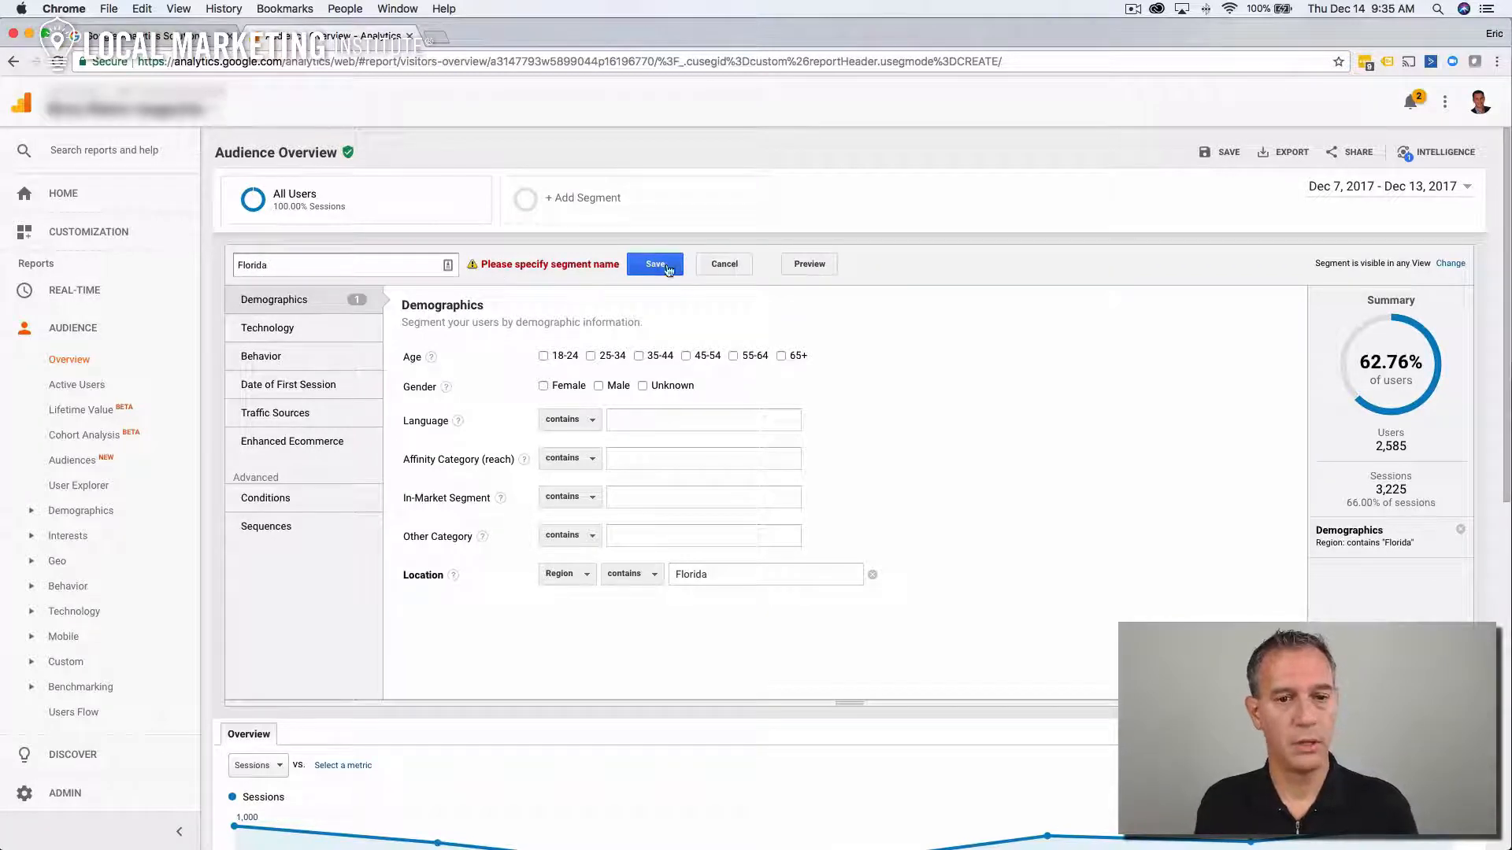
left_click(654, 264)
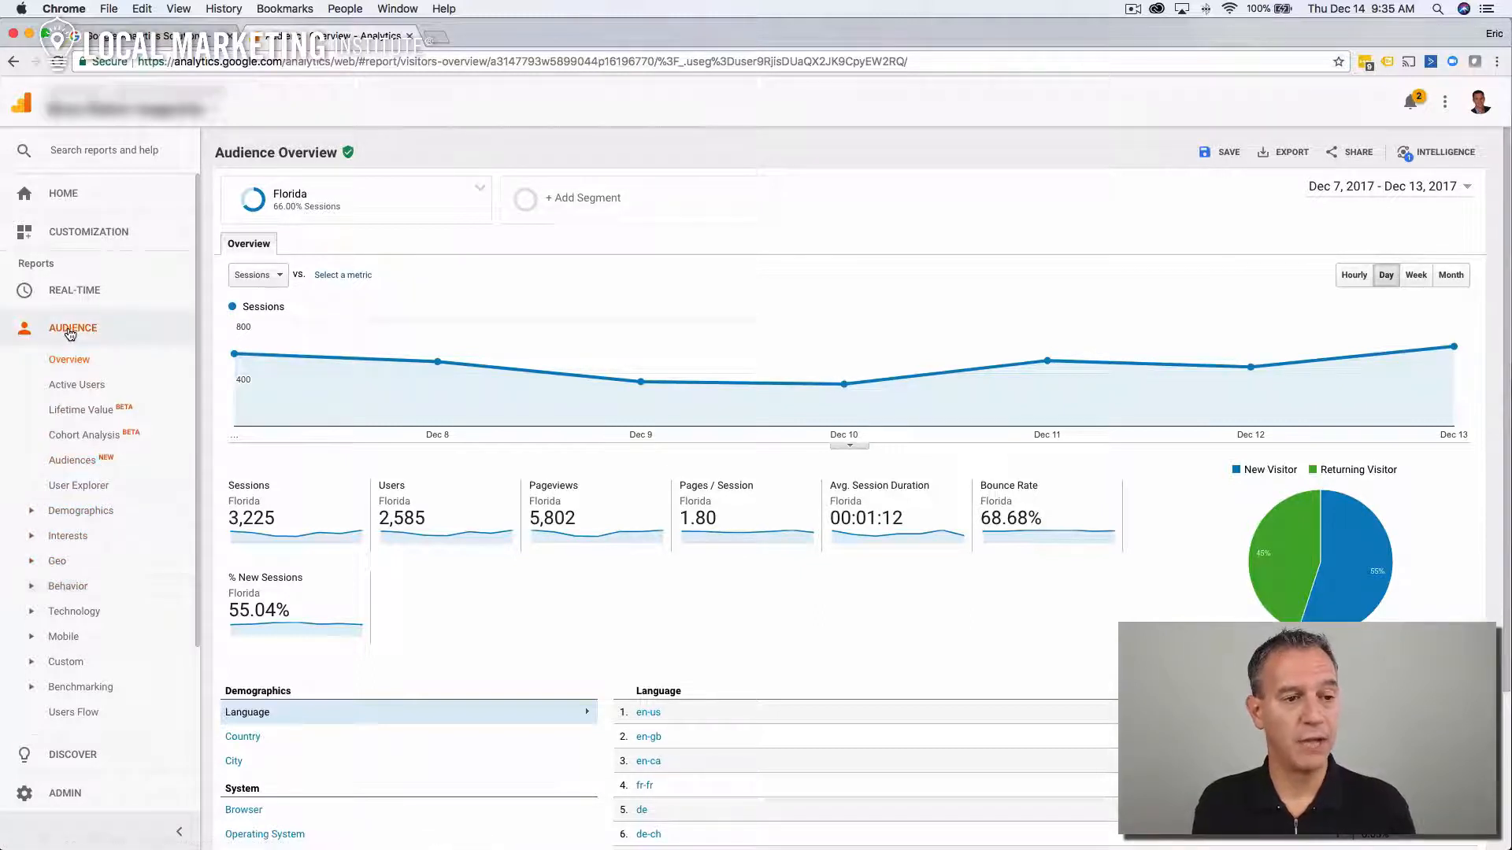
Go to Behavior > Site Content > All Pages under the Florida segment
left_click(80, 365)
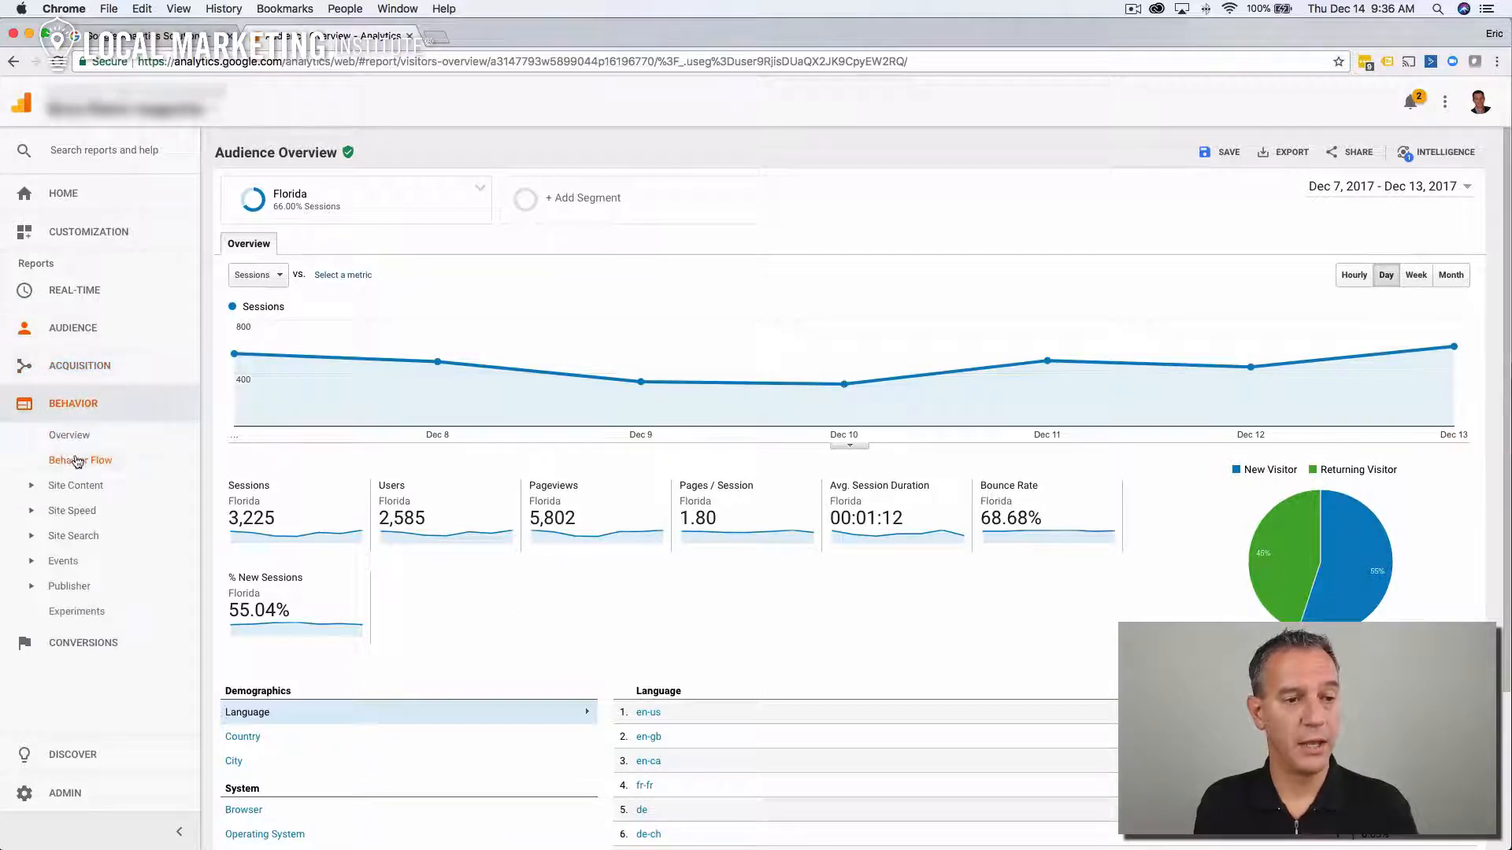
left_click(75, 485)
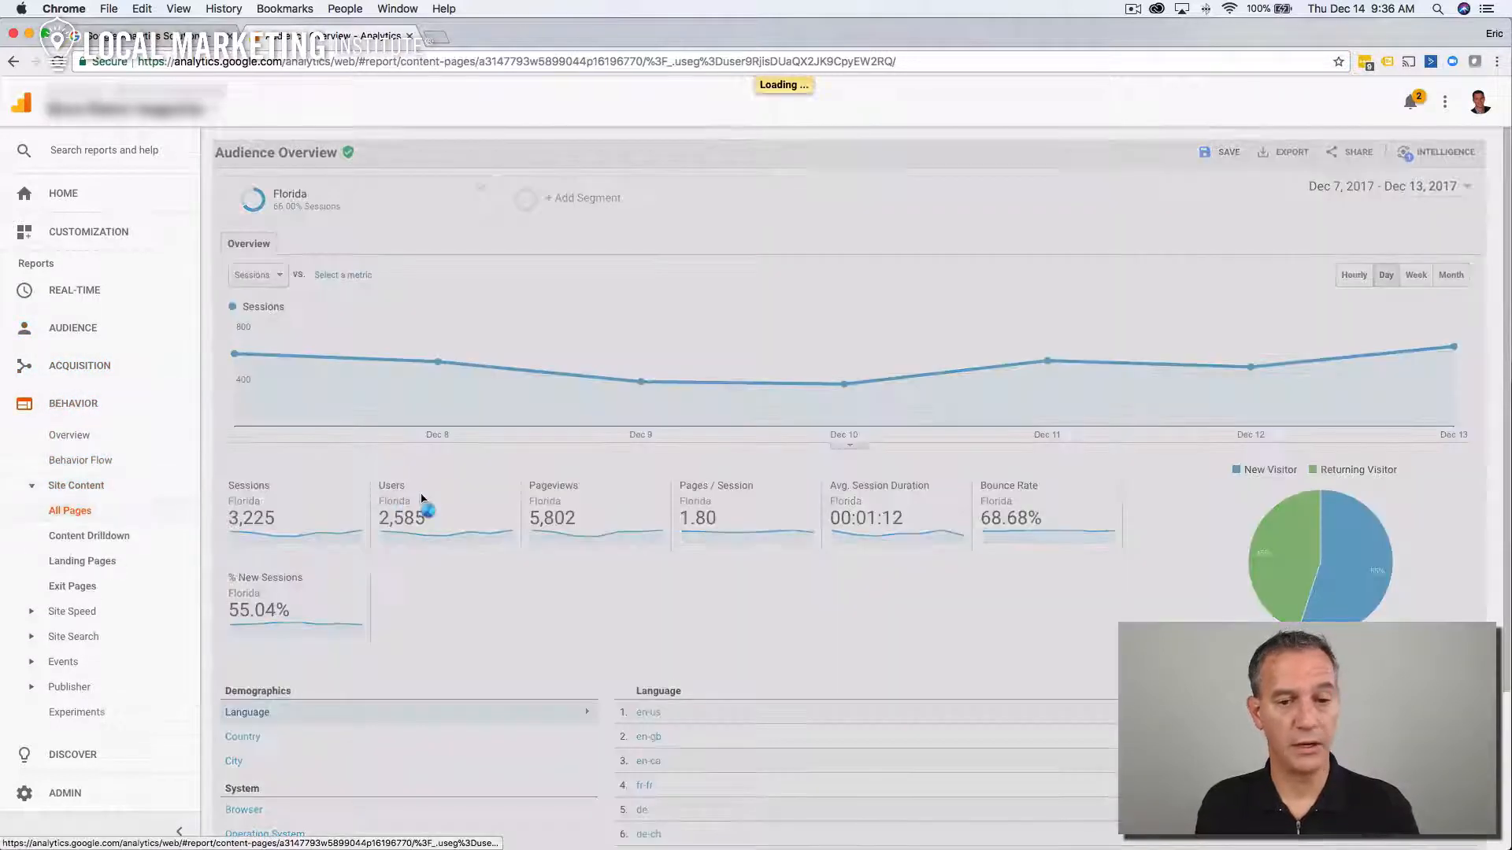
left_click(69, 510)
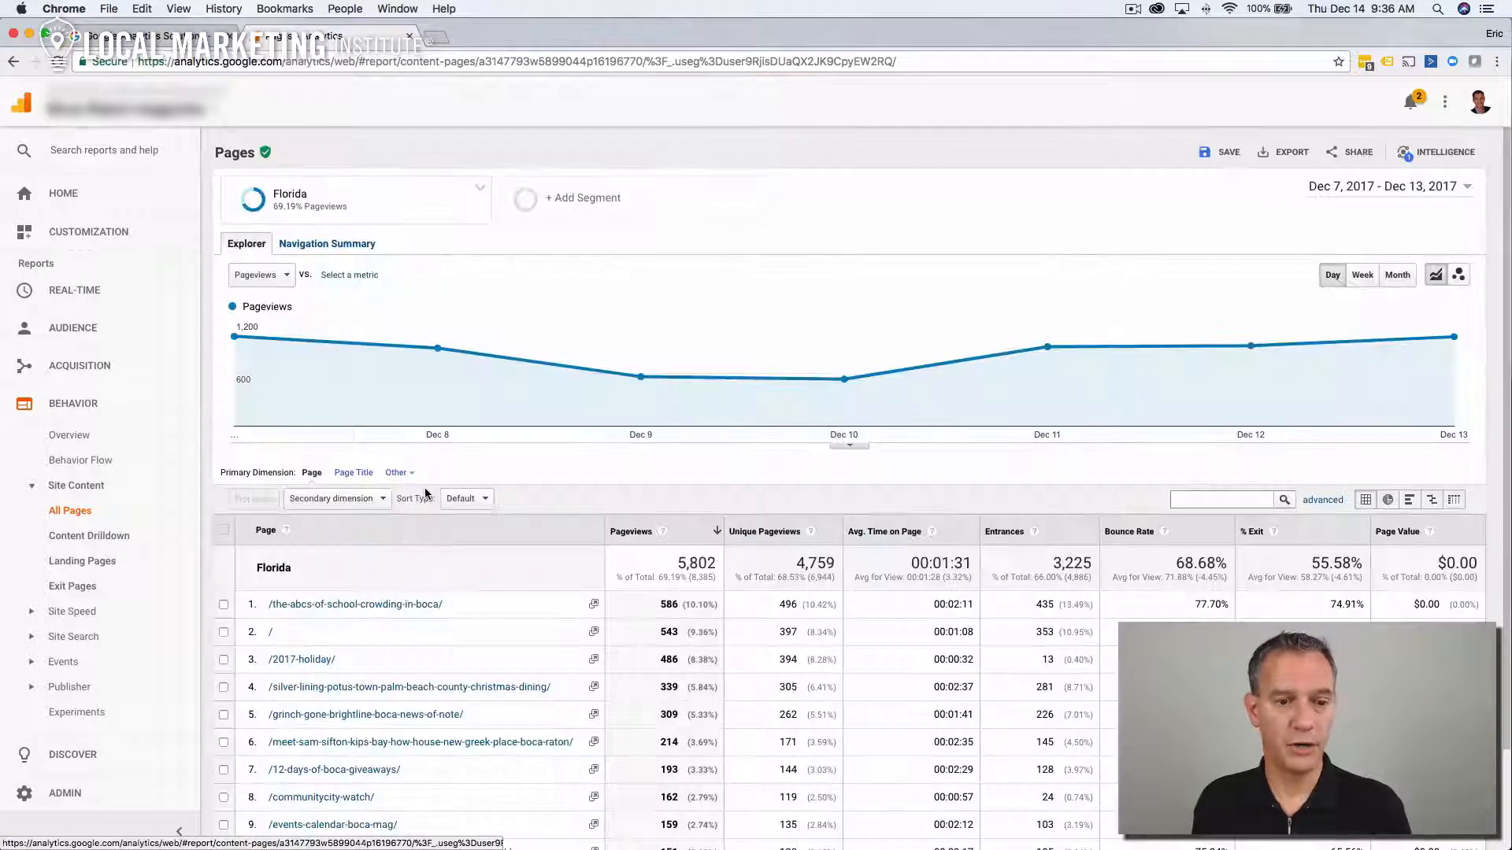
mouse_move(399, 206)
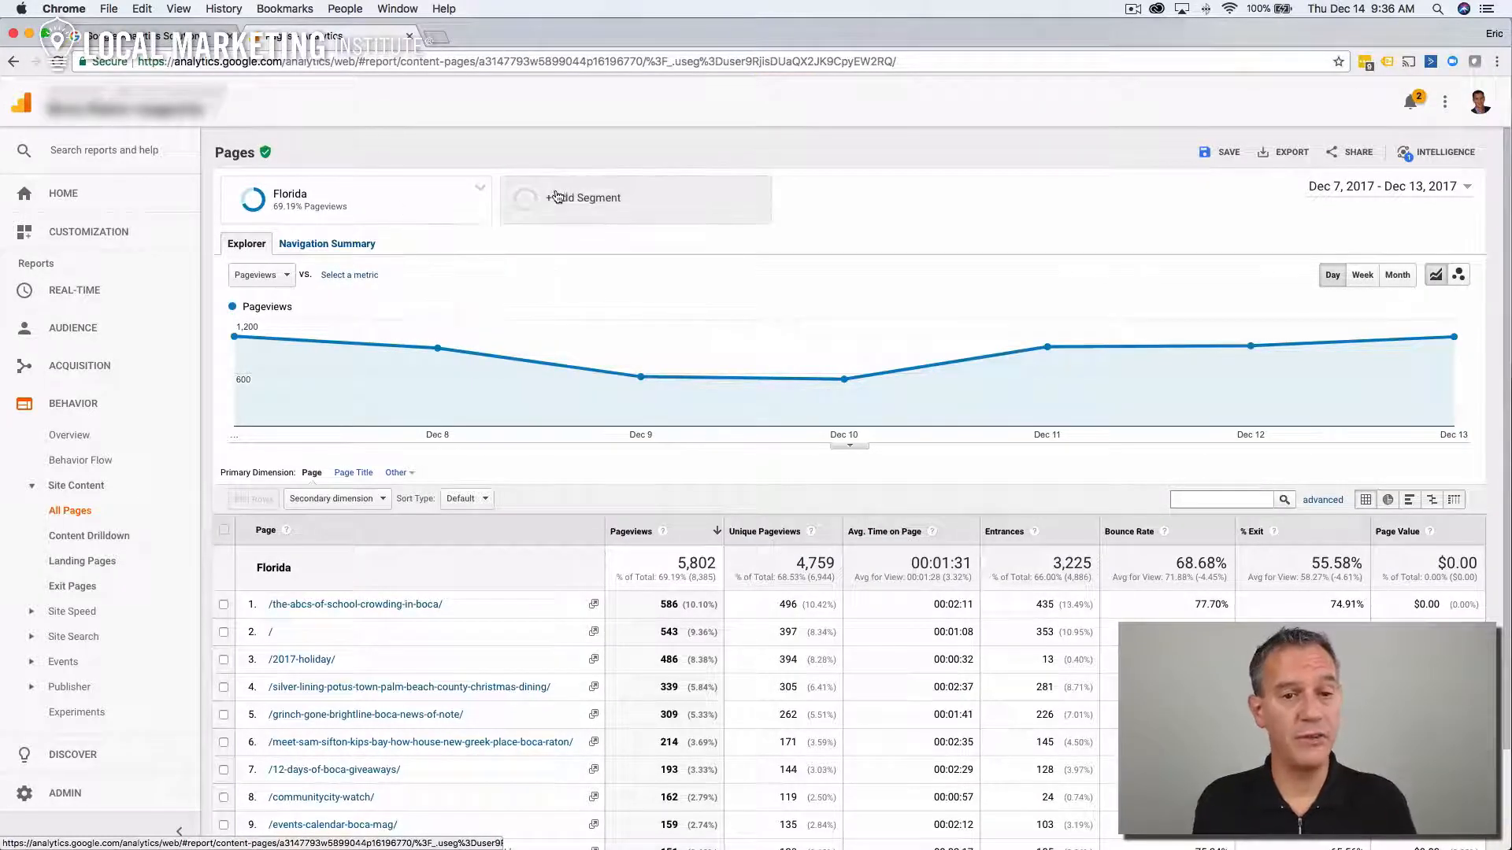
Add the All Users segment alongside Florida in All Pages
left_click(582, 198)
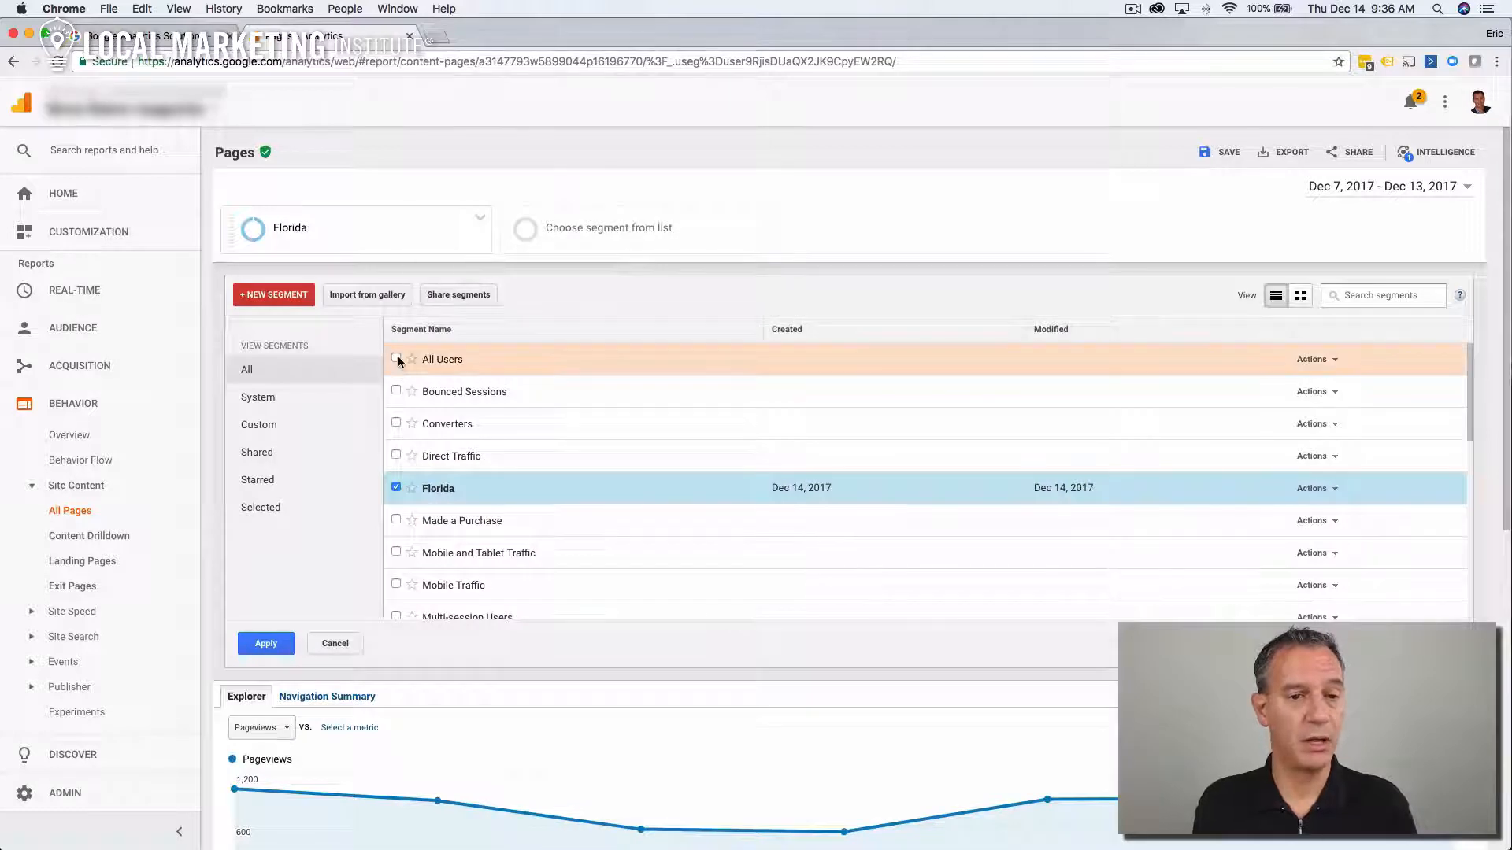
left_click(266, 643)
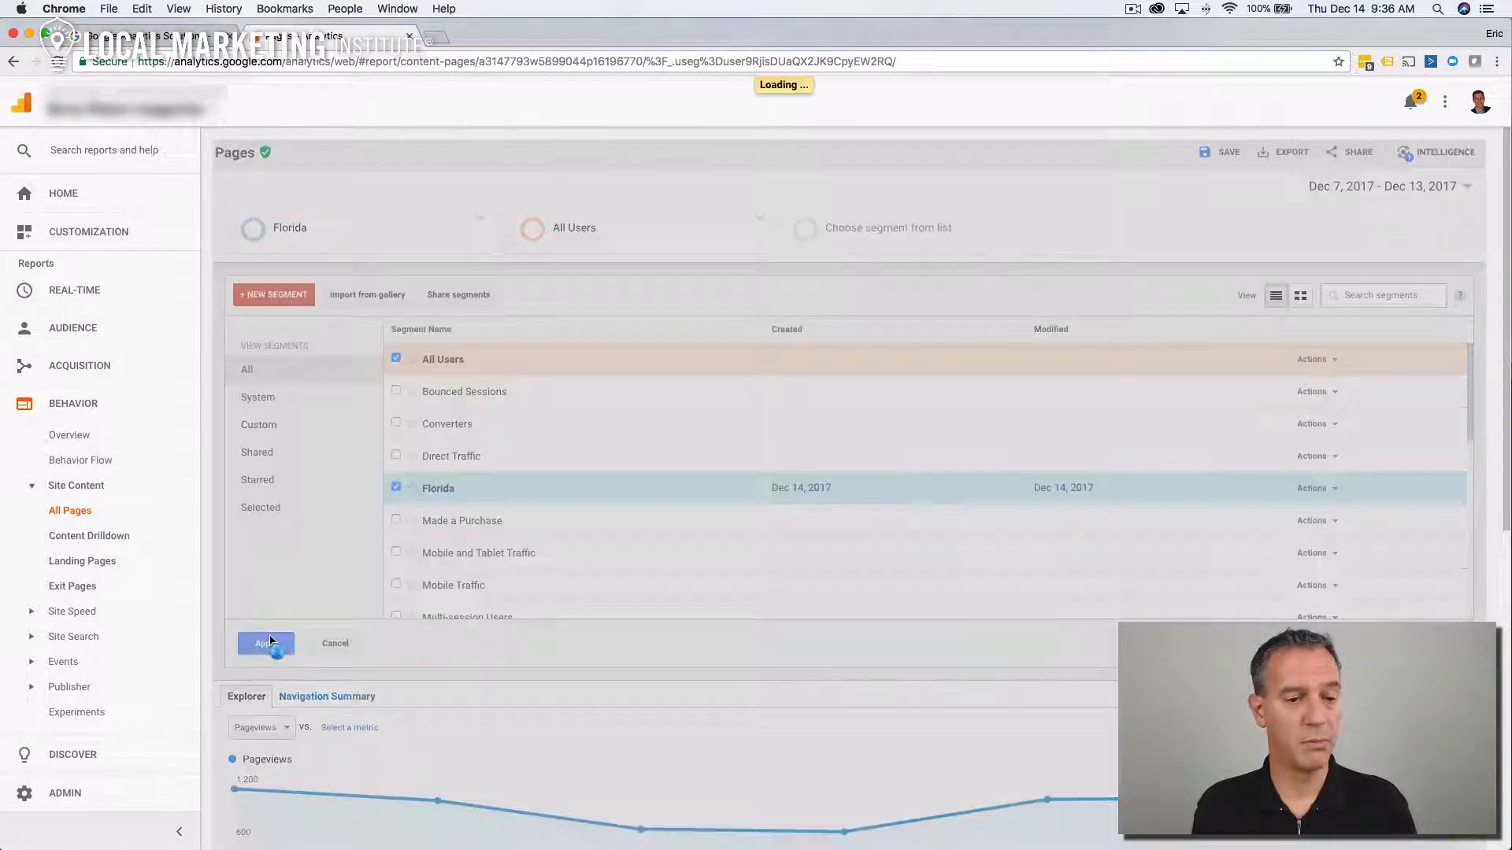
left_click(265, 643)
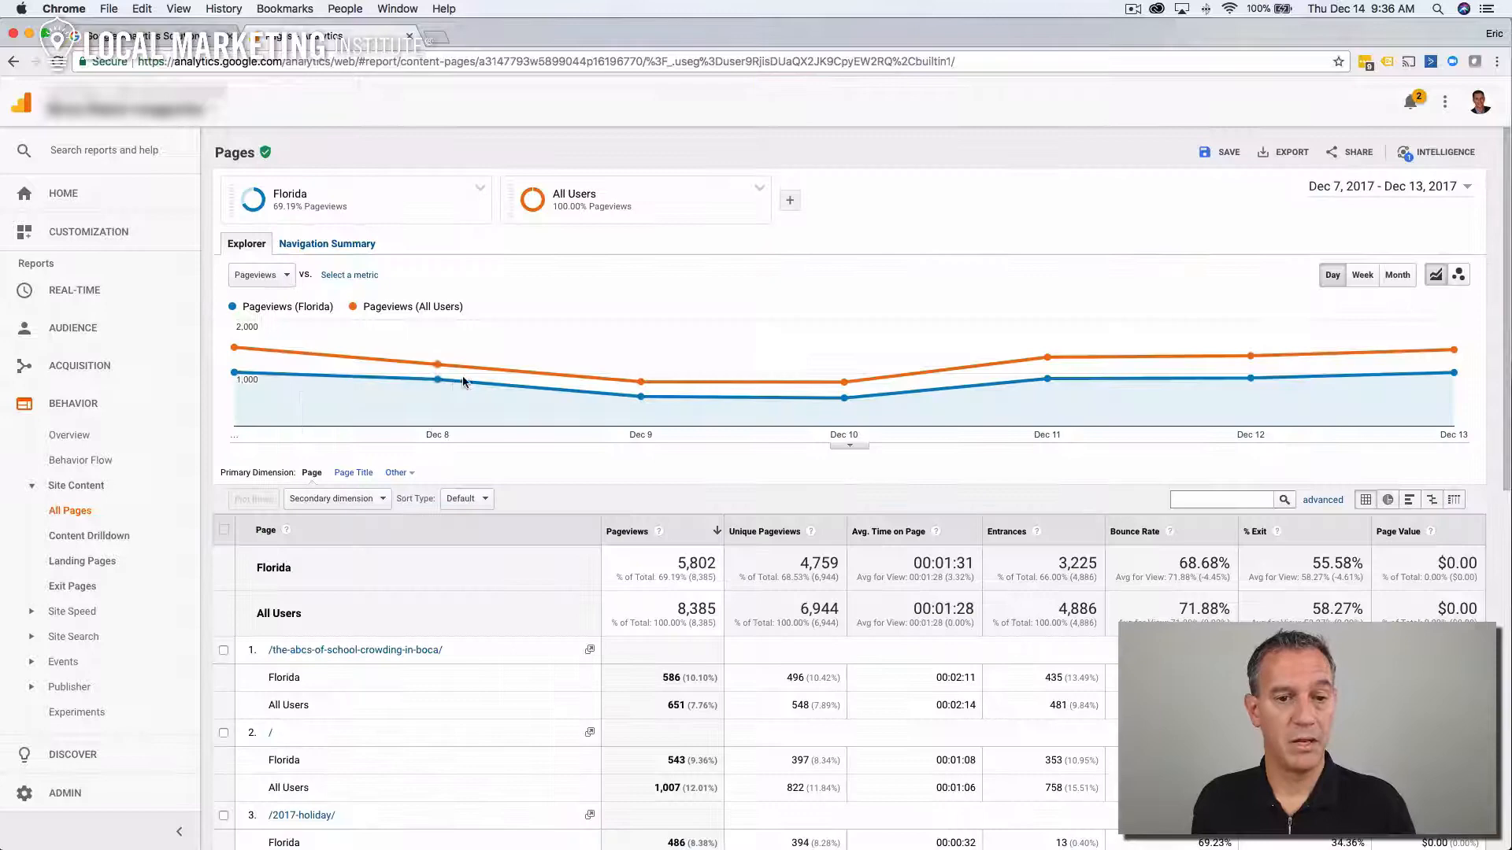